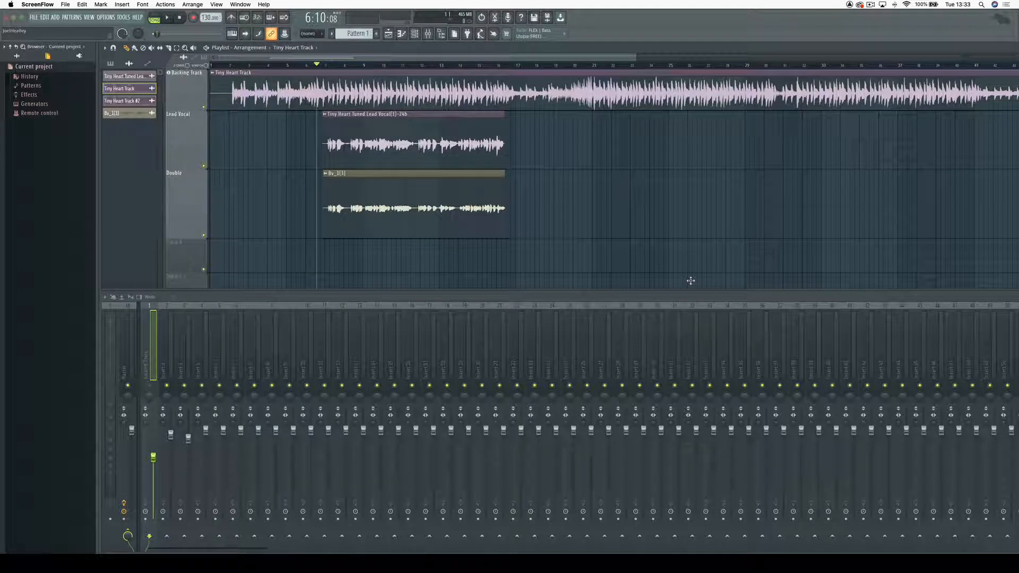
mouse_move(562, 261)
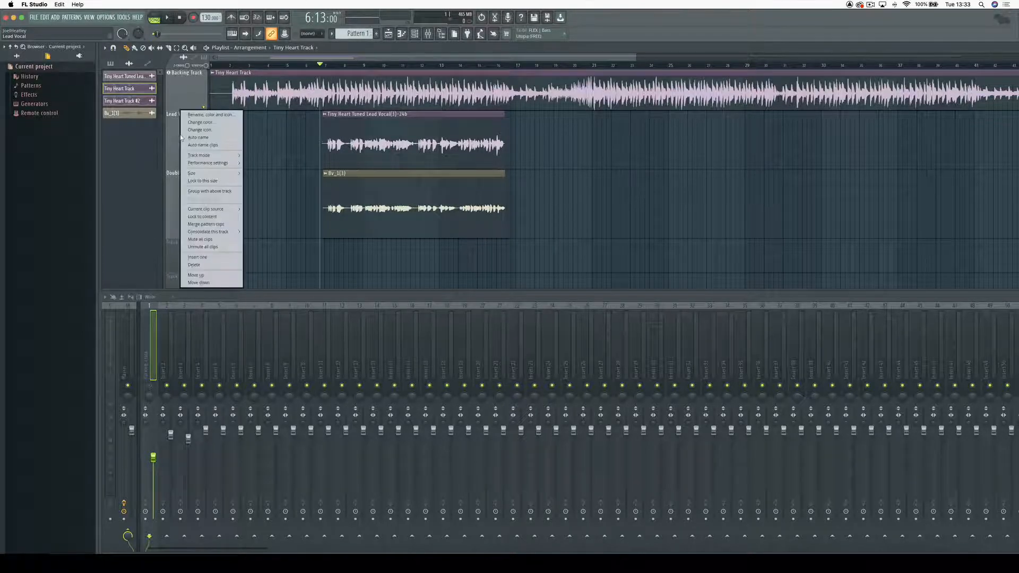
Auto-name the lead and Double vocal tracks after their mixer inserts.
click(199, 155)
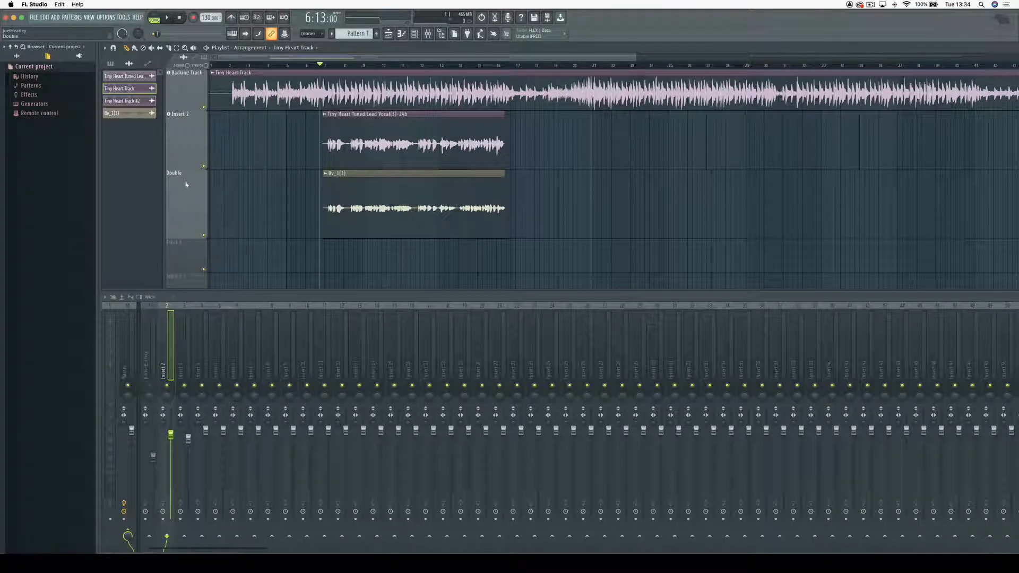
right_click(187, 185)
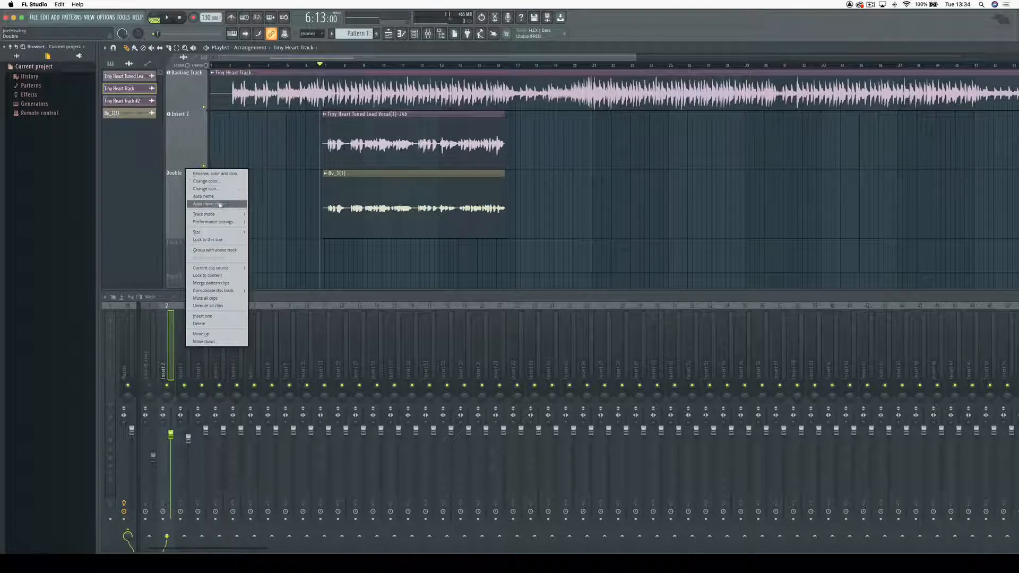
click(204, 213)
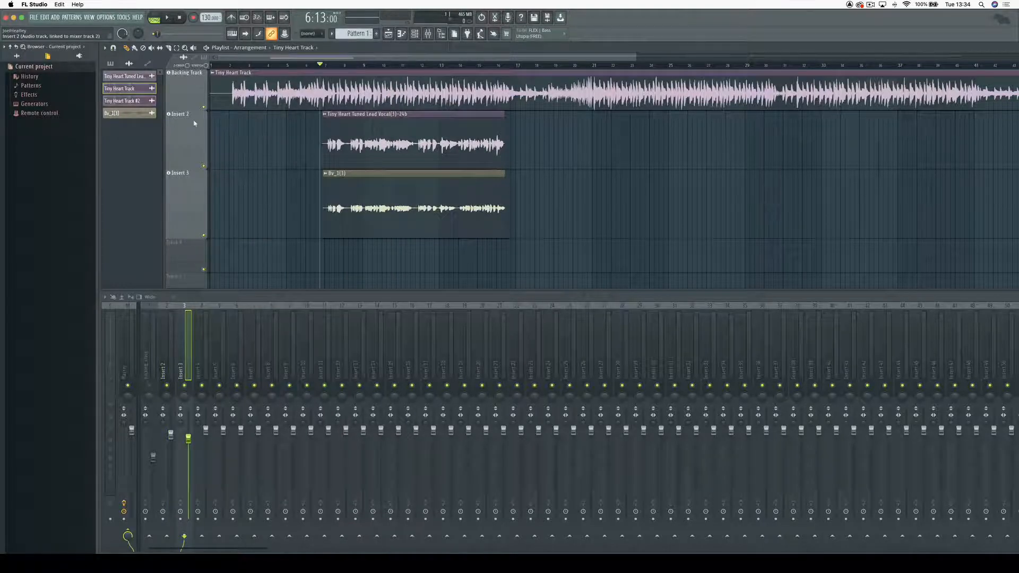
Rename the Insert 2 track to 'Guide' and begin renaming the Insert 3 track.
right_click(180, 115)
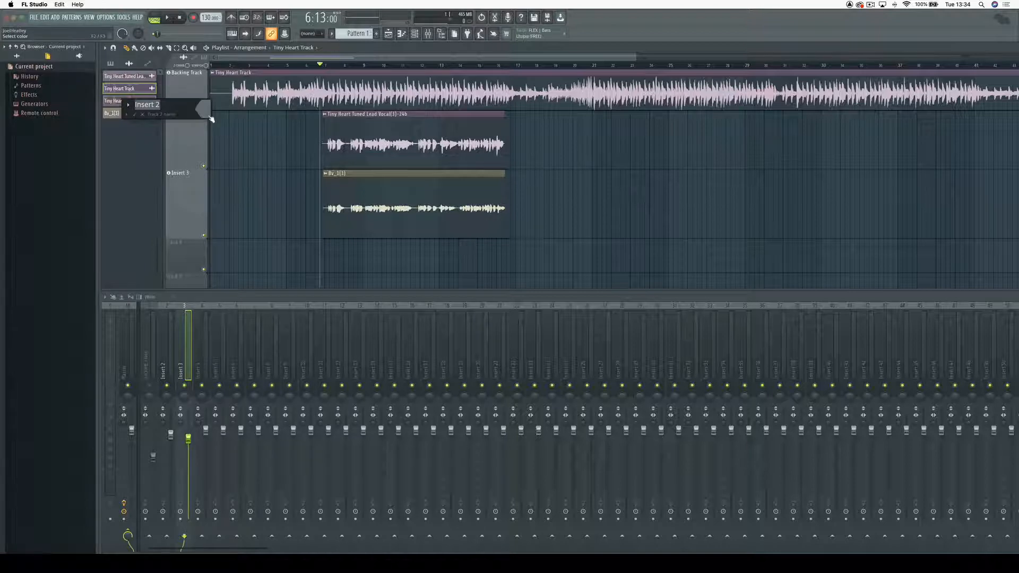
text(Guide)
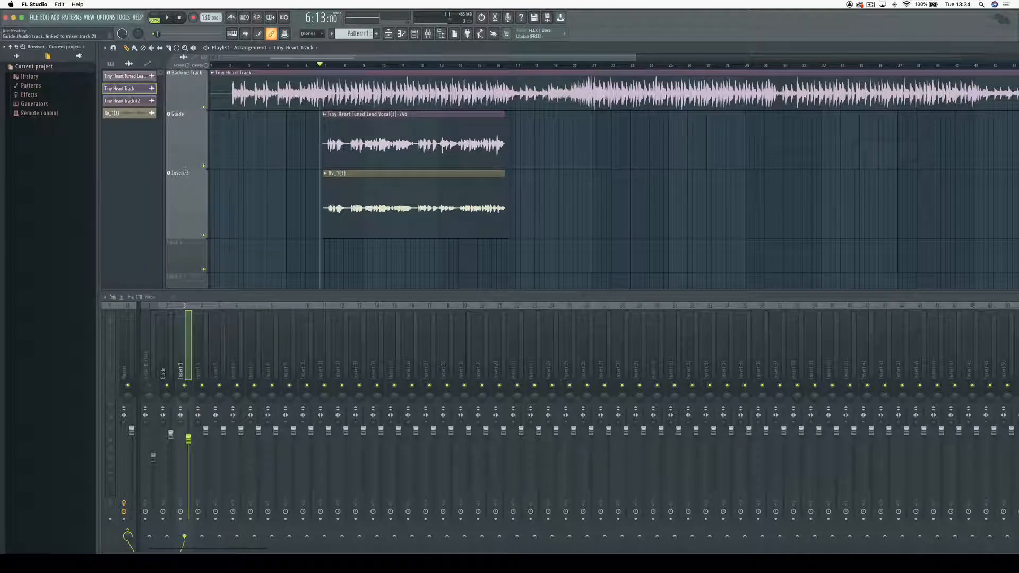
right_click(179, 173)
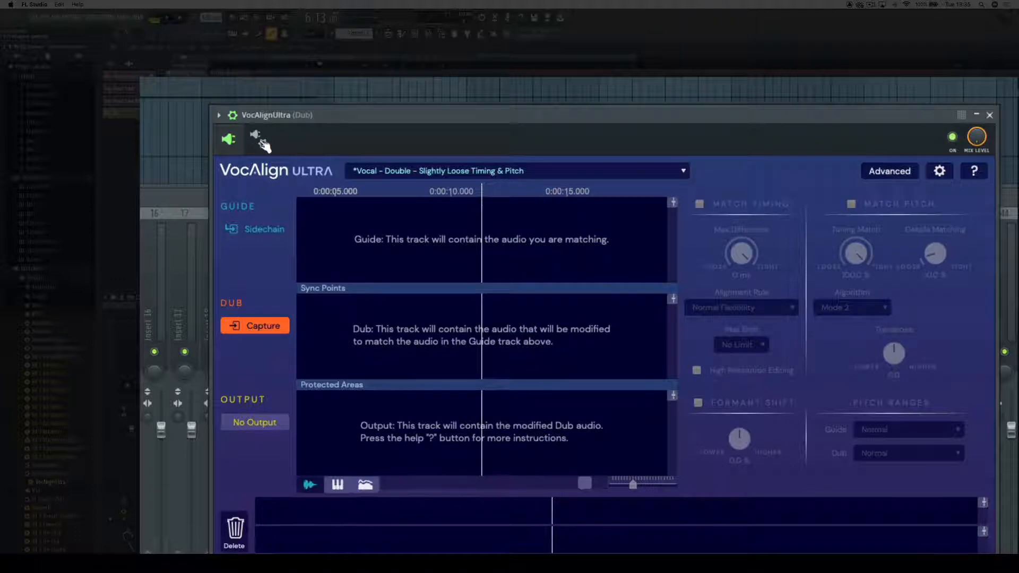
click(256, 139)
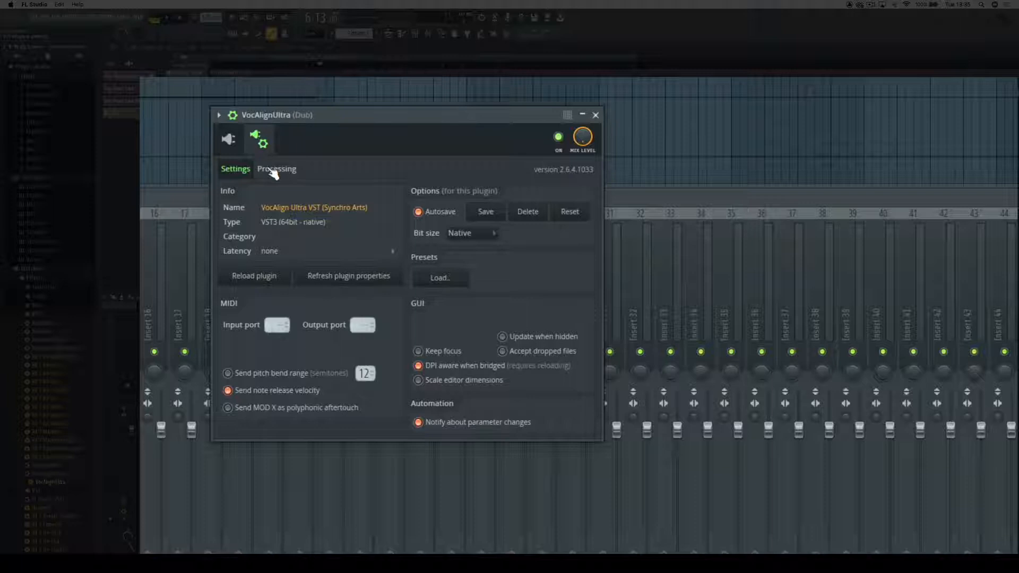
click(276, 168)
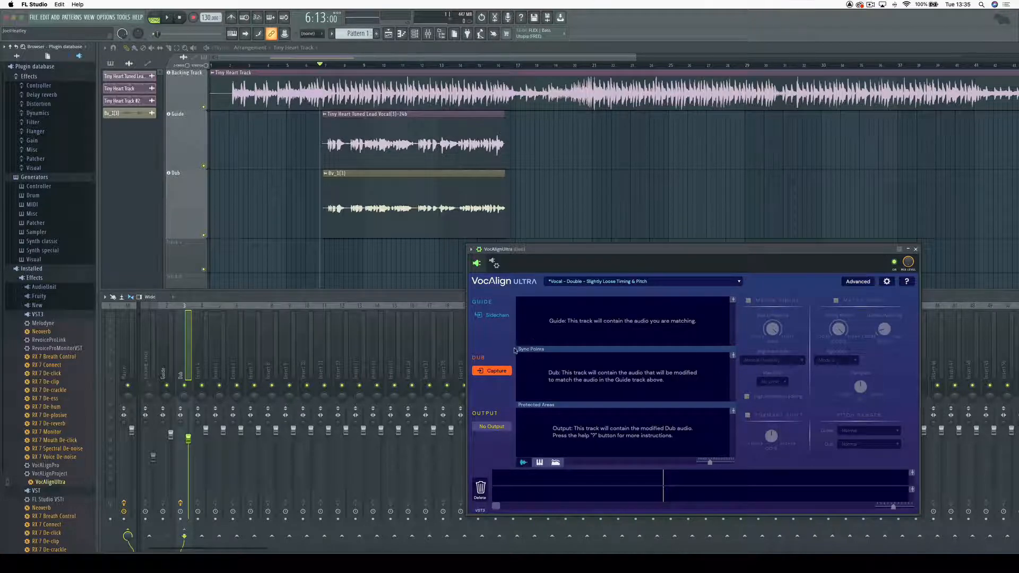
Capture the dub and guide vocals during playback so the aligned output is generated.
click(496, 370)
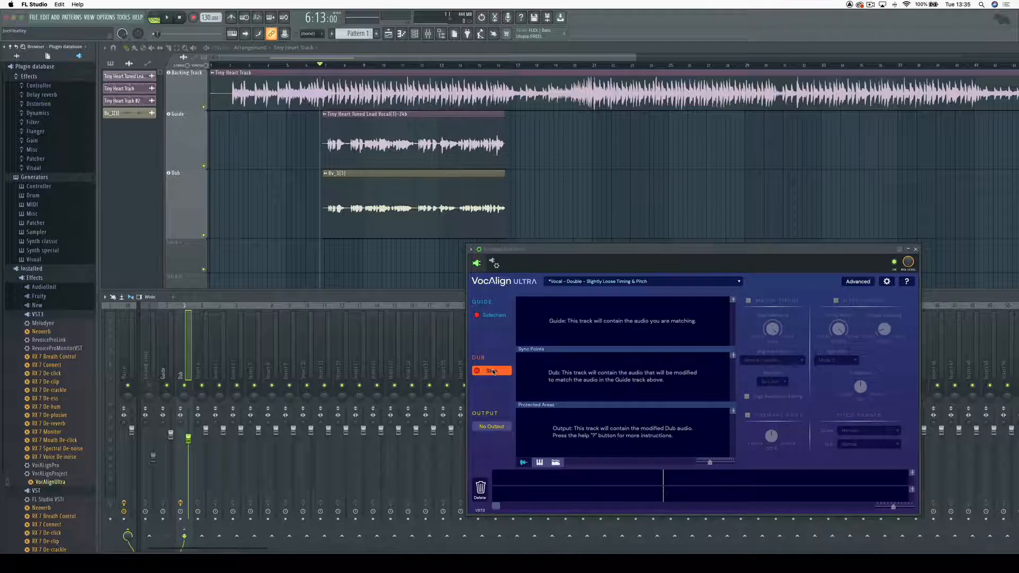
click(491, 371)
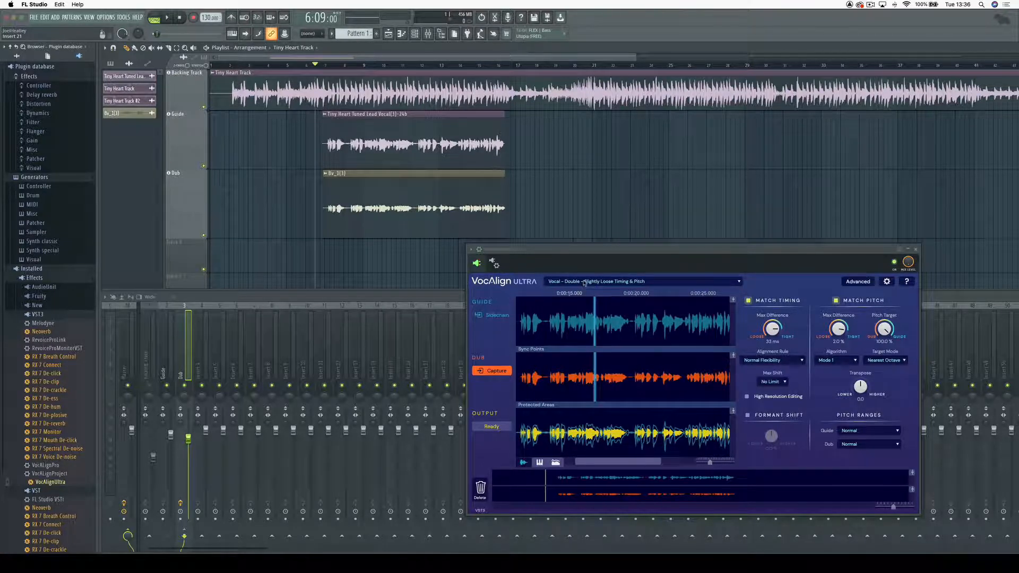
click(643, 280)
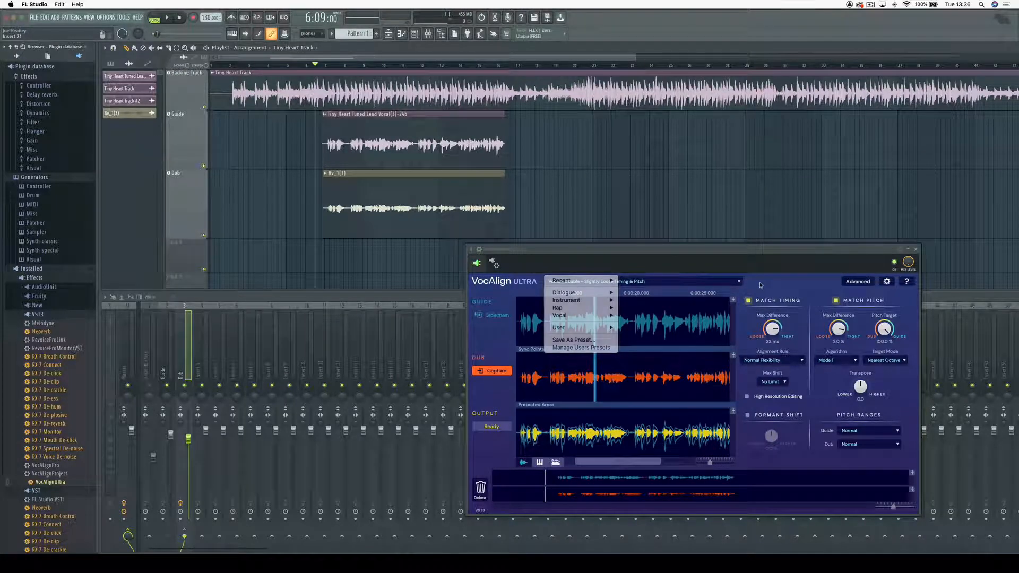
click(560, 316)
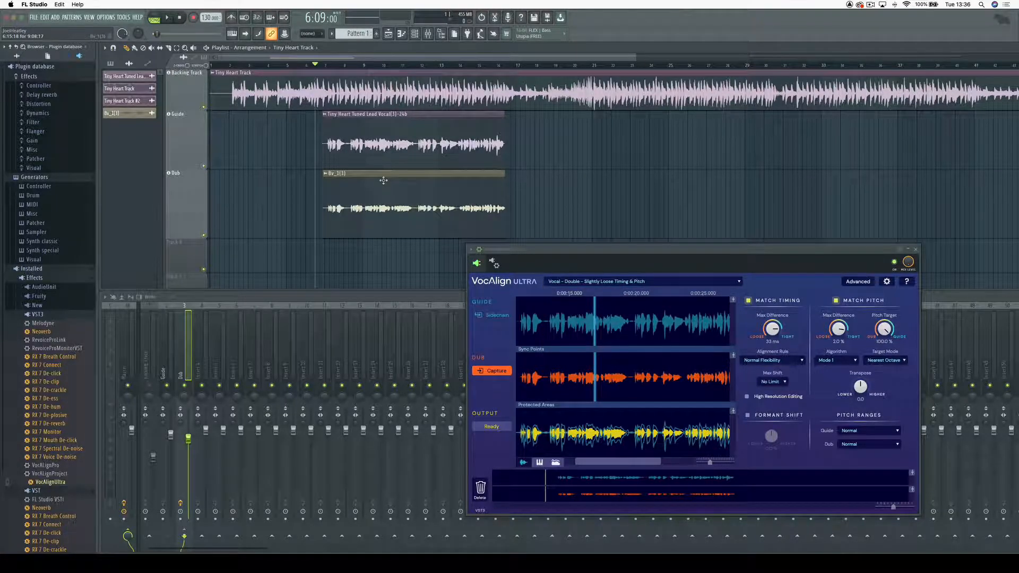